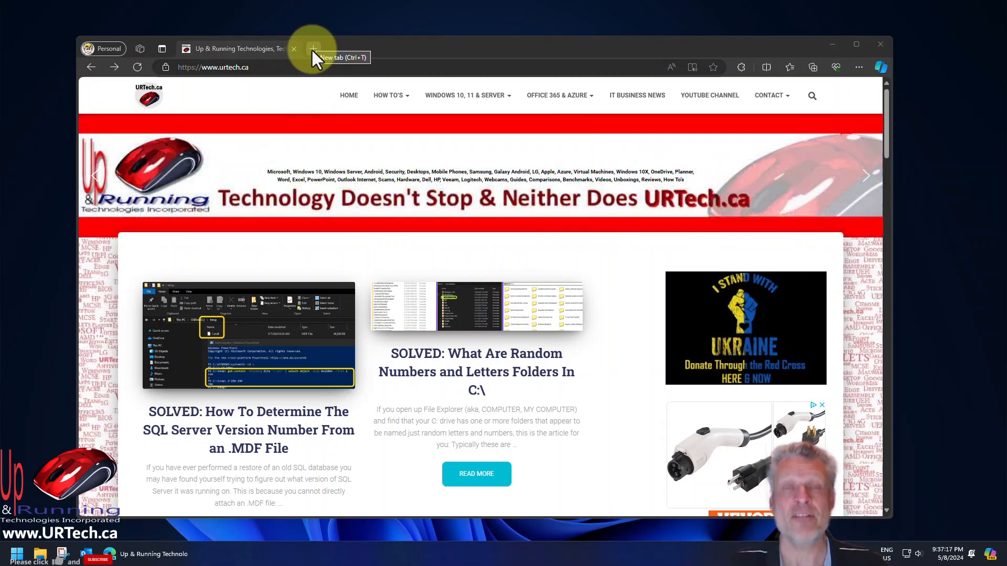
In a new tab, open the Exchange admin center from Microsoft 365 Admin's full list of admin centers
click(313, 49)
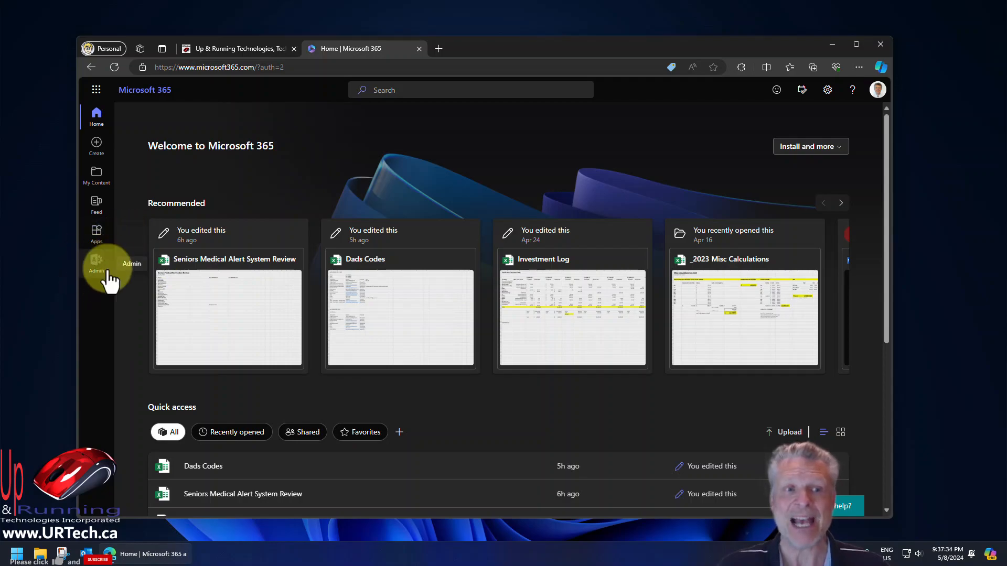
click(96, 261)
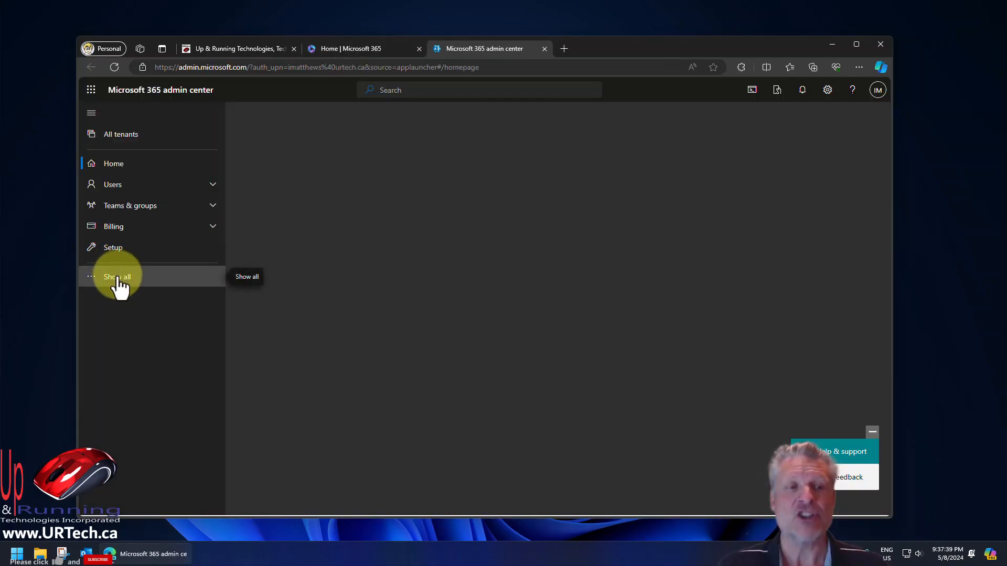
click(117, 277)
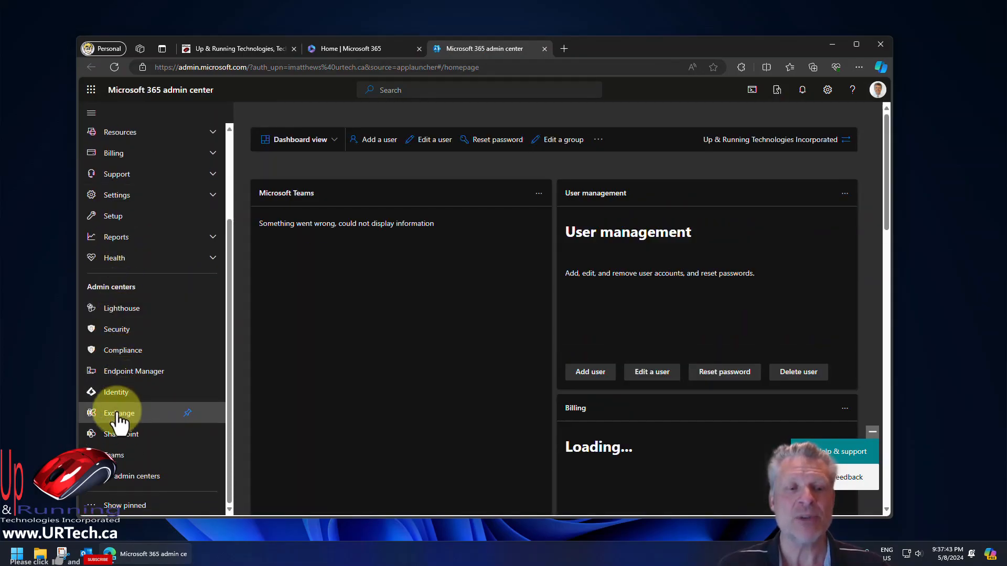
click(119, 413)
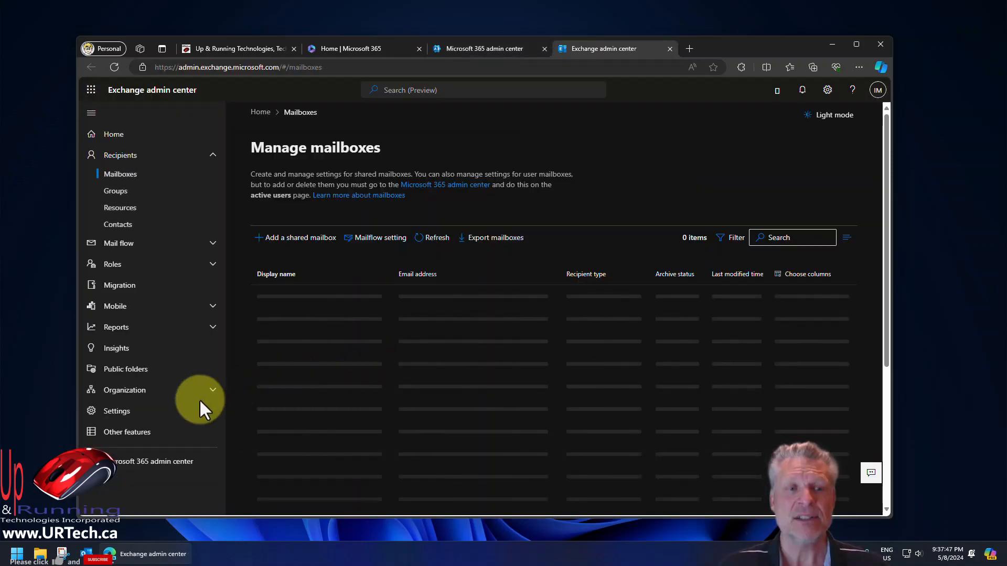
Turn on 'sending from aliases' in Exchange Mail flow settings and close the pane
click(117, 411)
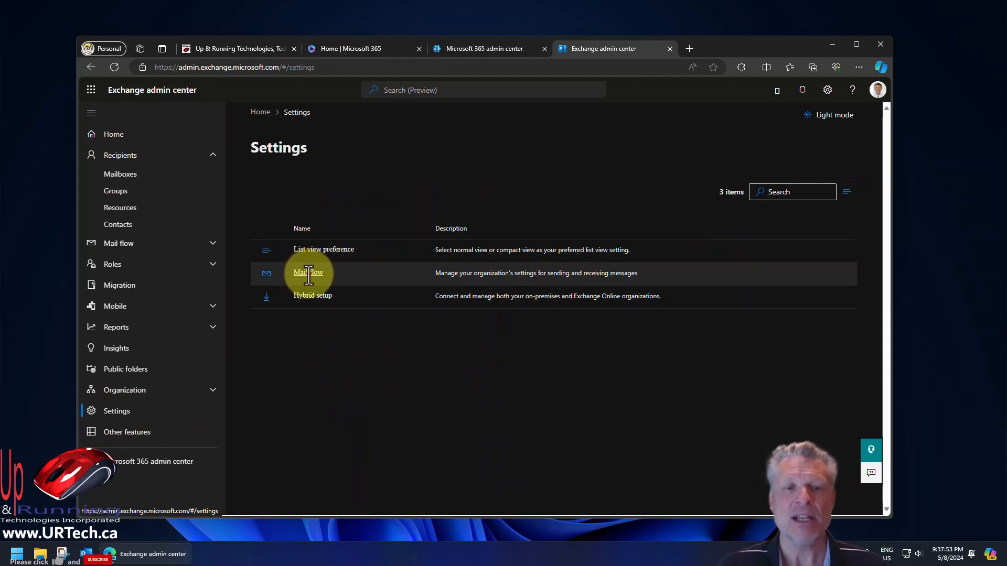
click(308, 272)
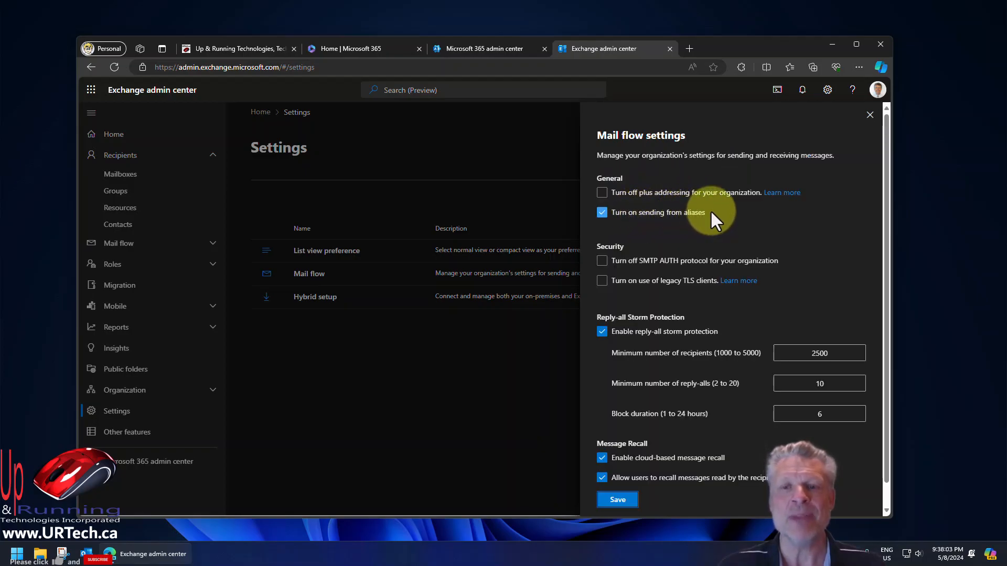
mouse_move(732, 206)
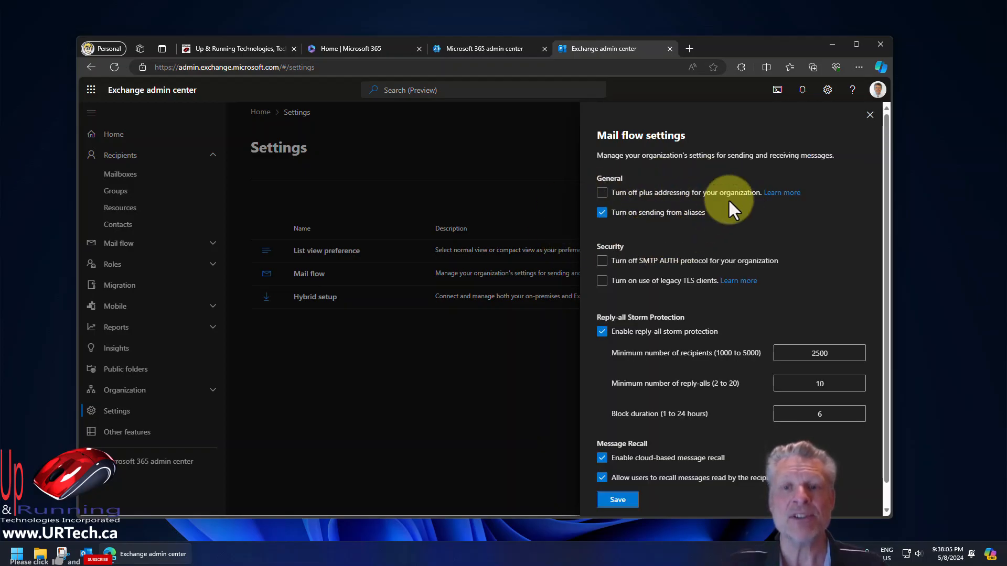
mouse_move(684, 231)
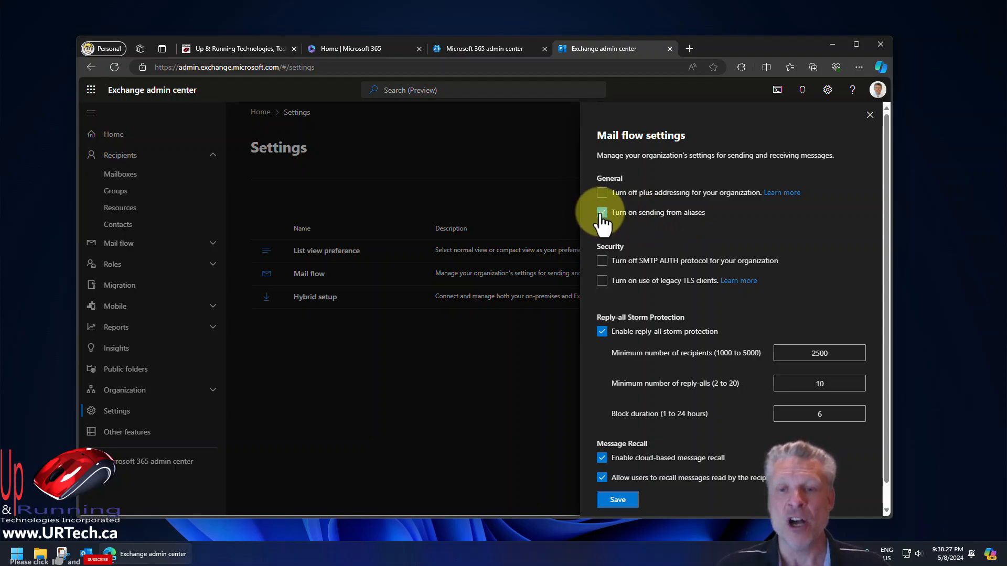
click(601, 212)
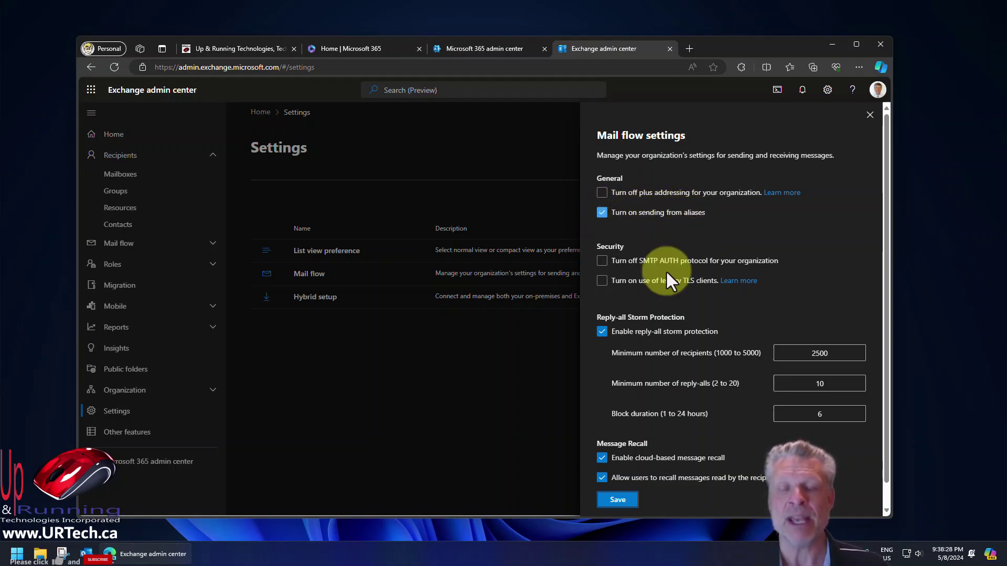
mouse_move(870, 115)
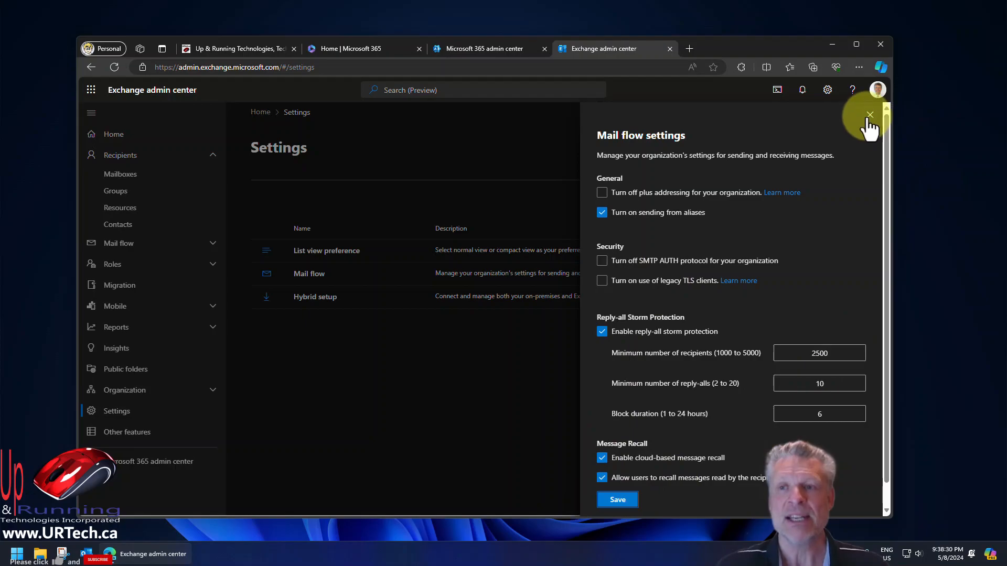
click(869, 115)
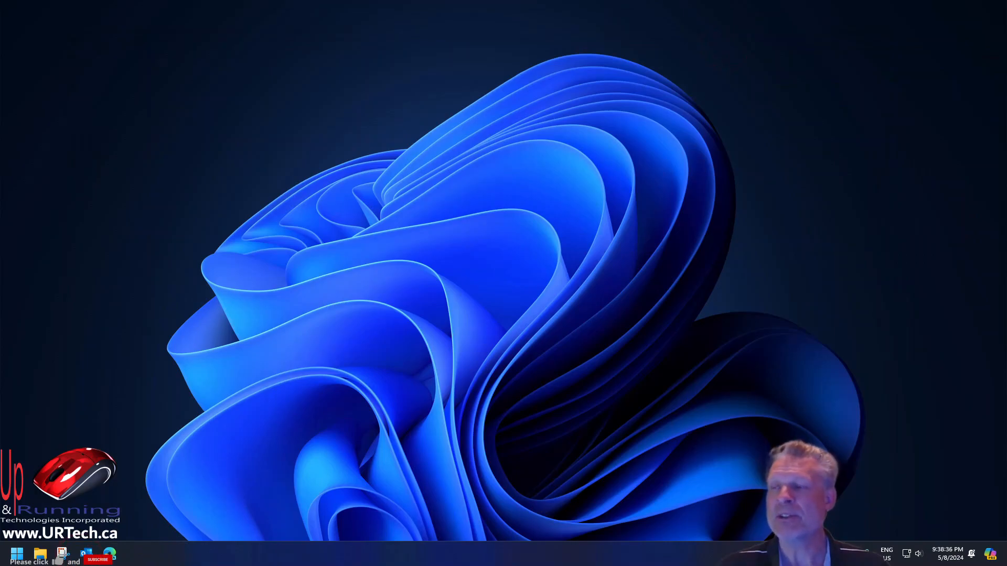
click(61, 554)
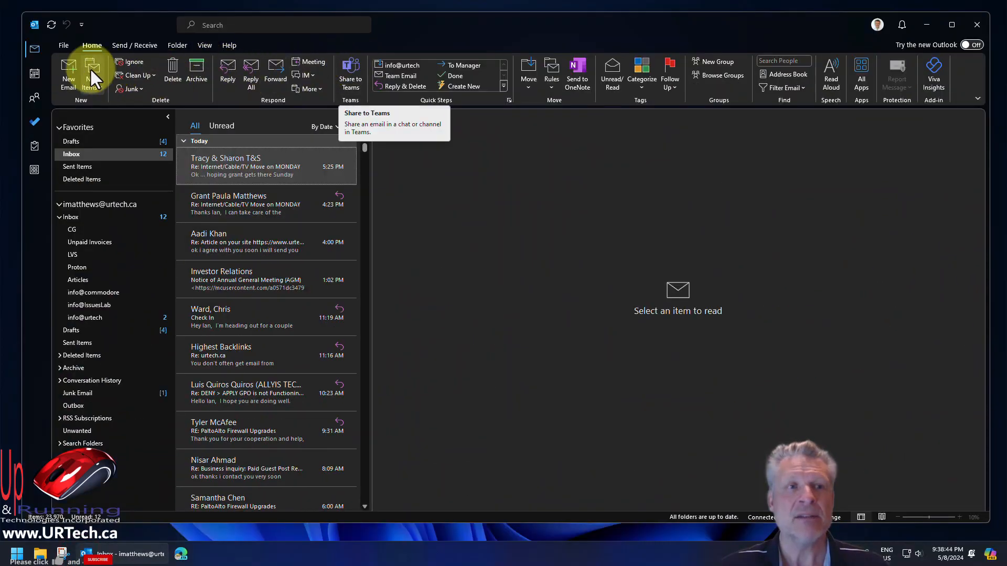
click(67, 71)
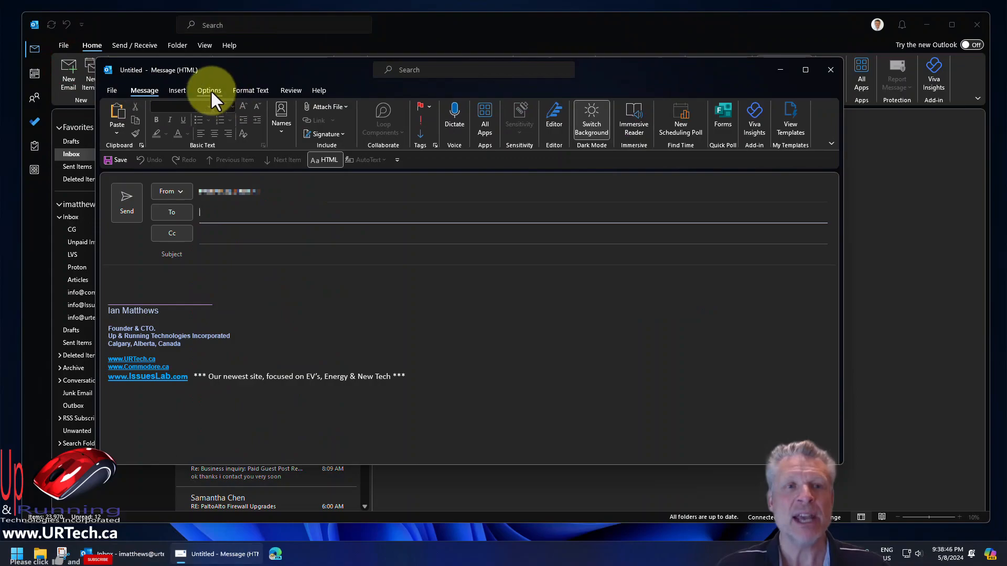
click(209, 90)
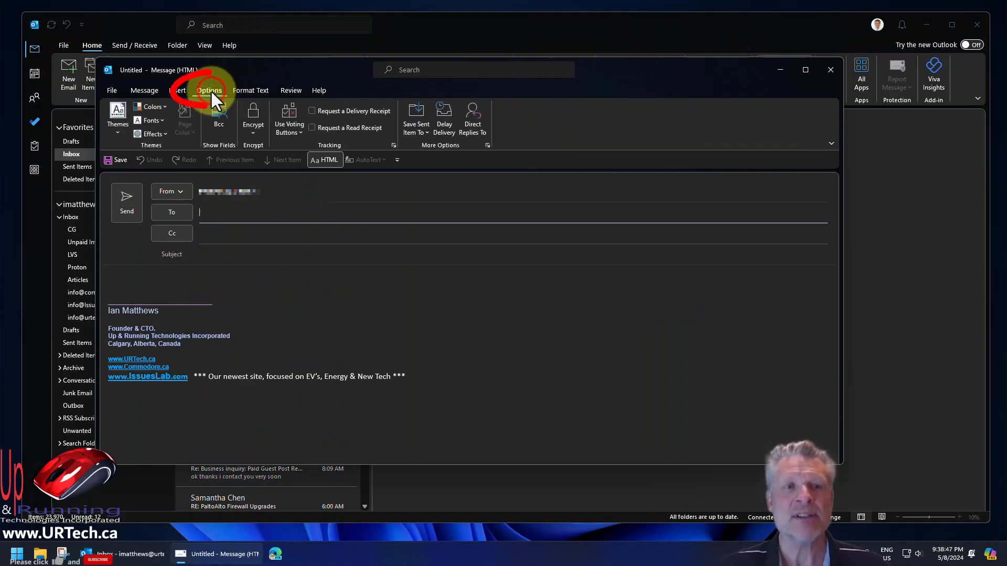
mouse_move(257, 104)
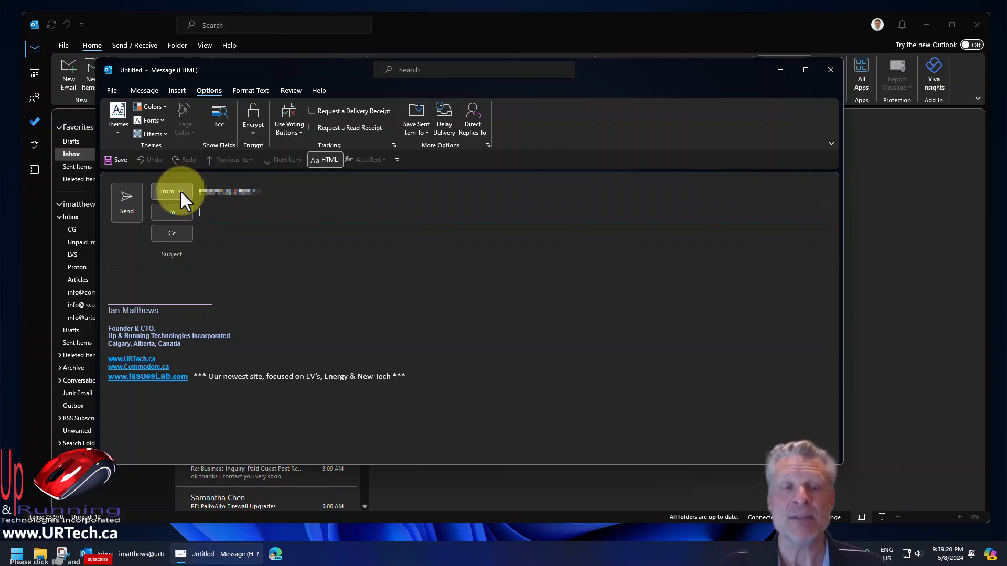
mouse_move(209, 201)
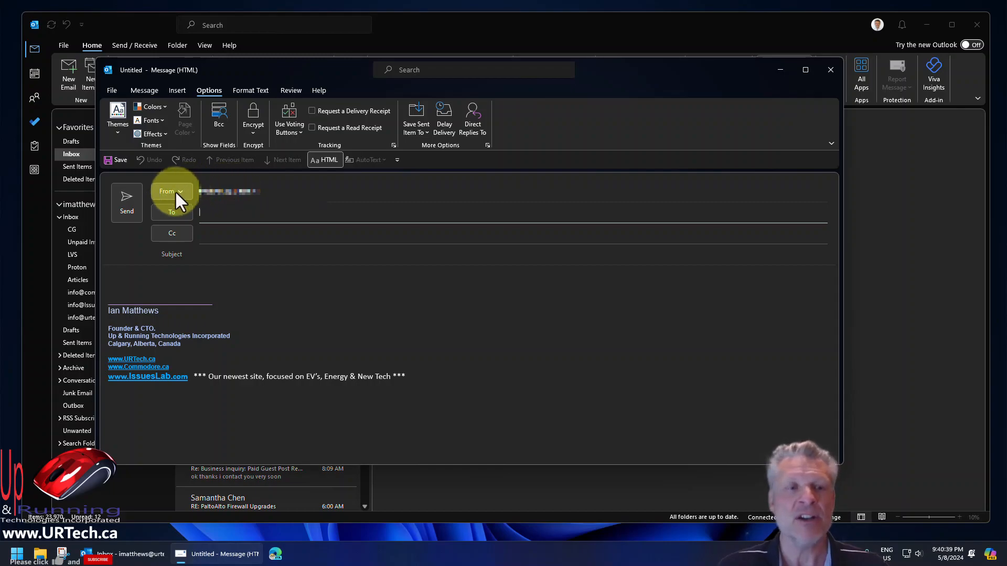
click(172, 191)
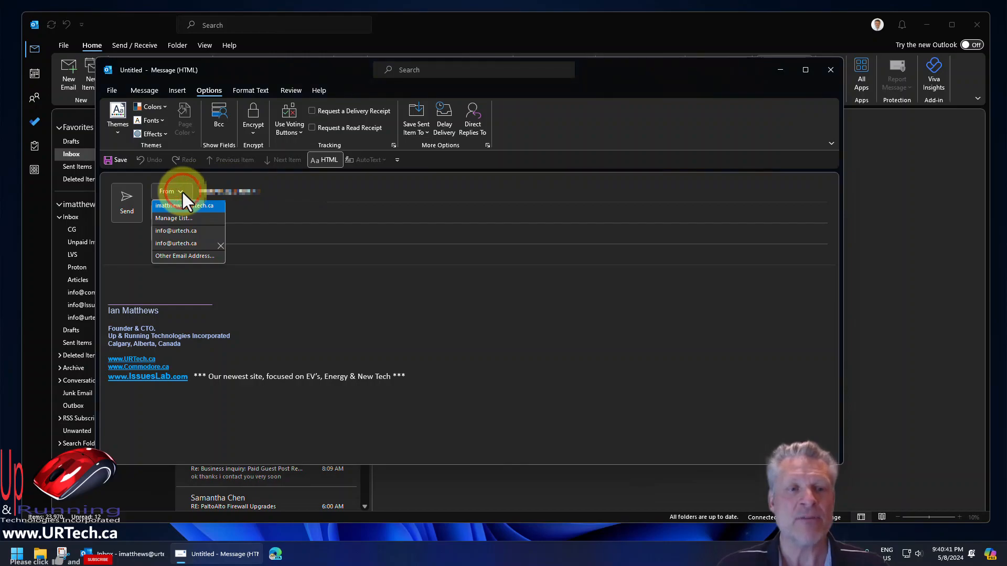
click(185, 256)
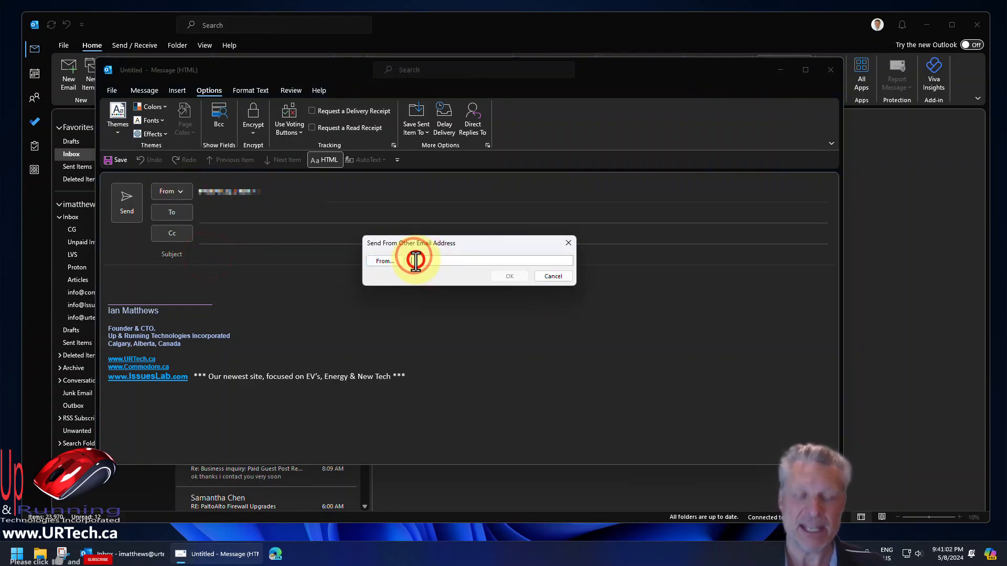
text(o@urtech)
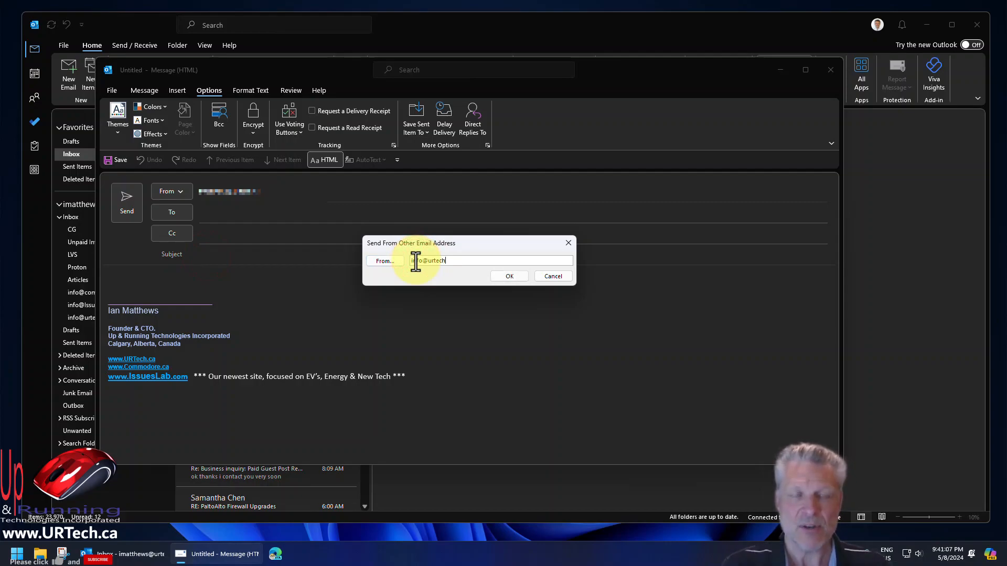
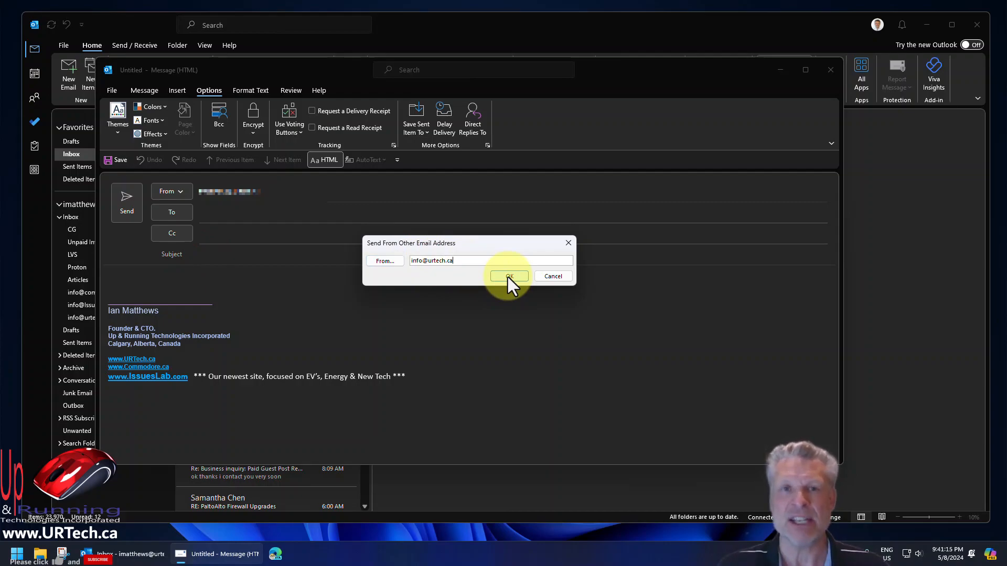
click(508, 276)
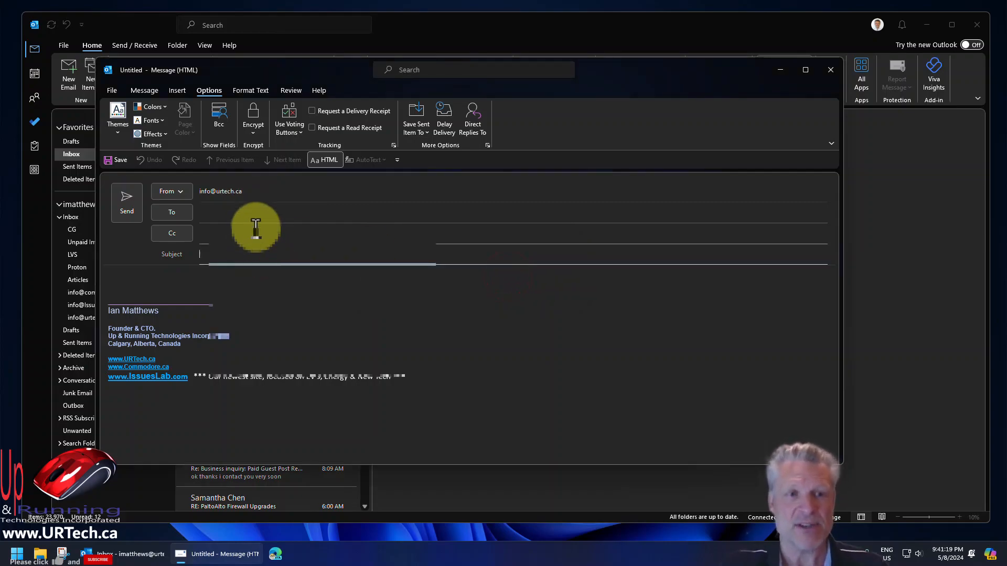
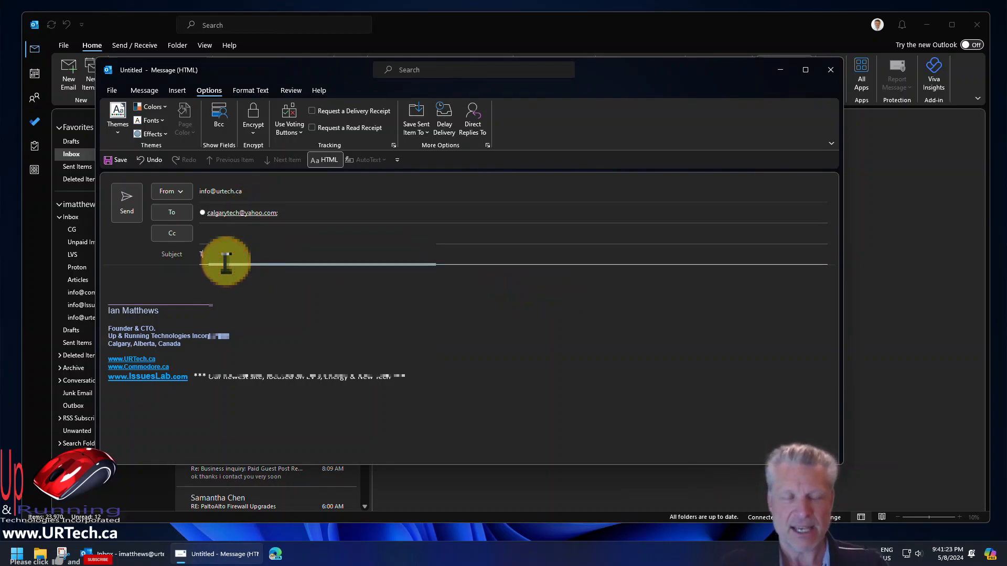
text(Test)
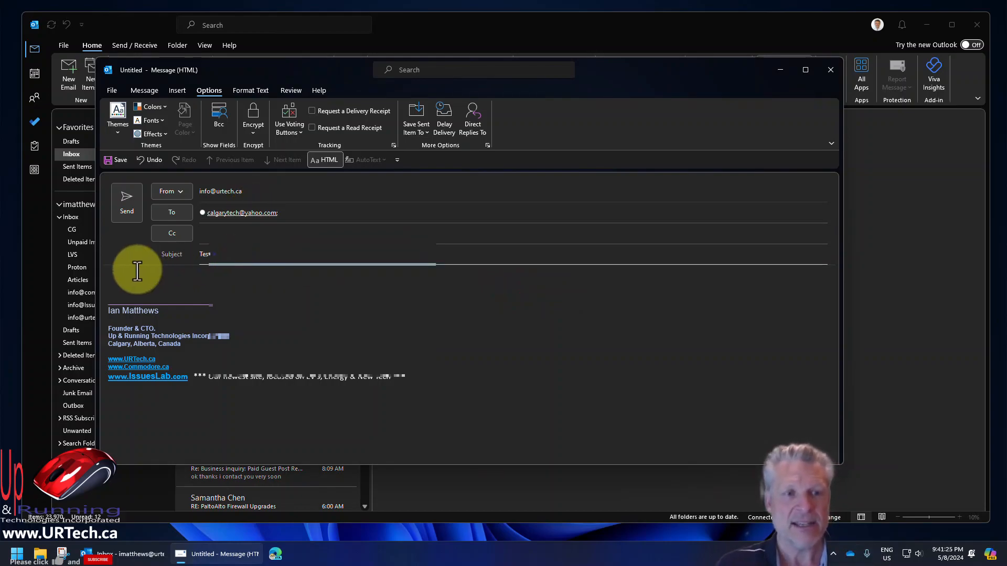
text(aa)
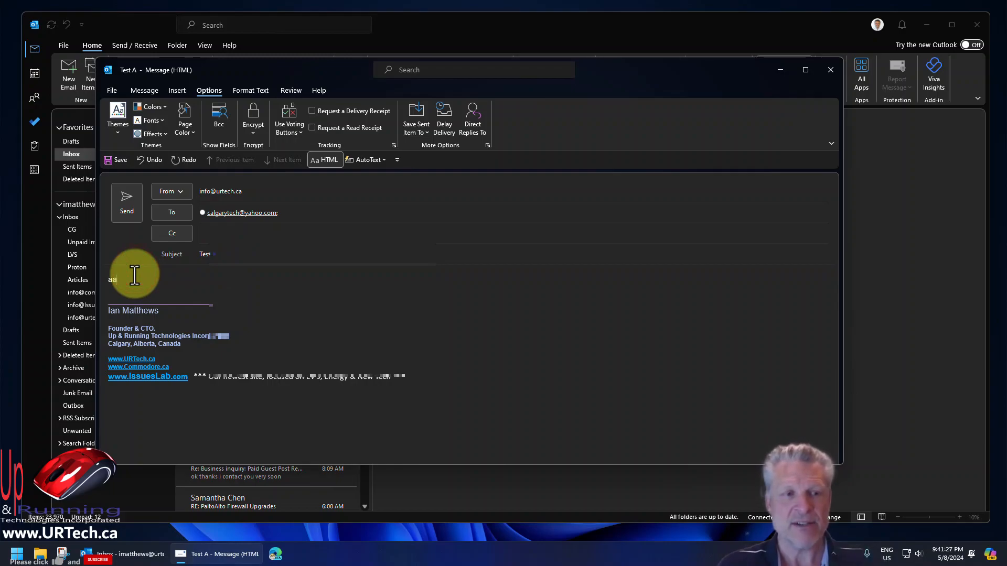
click(127, 197)
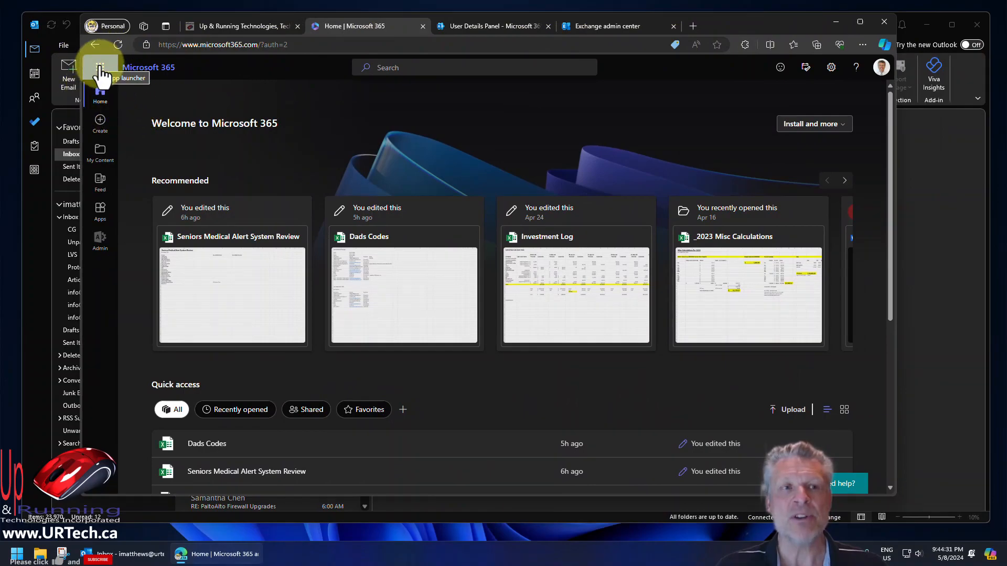
Show the Microsoft 365 app launcher's full list of apps
click(100, 67)
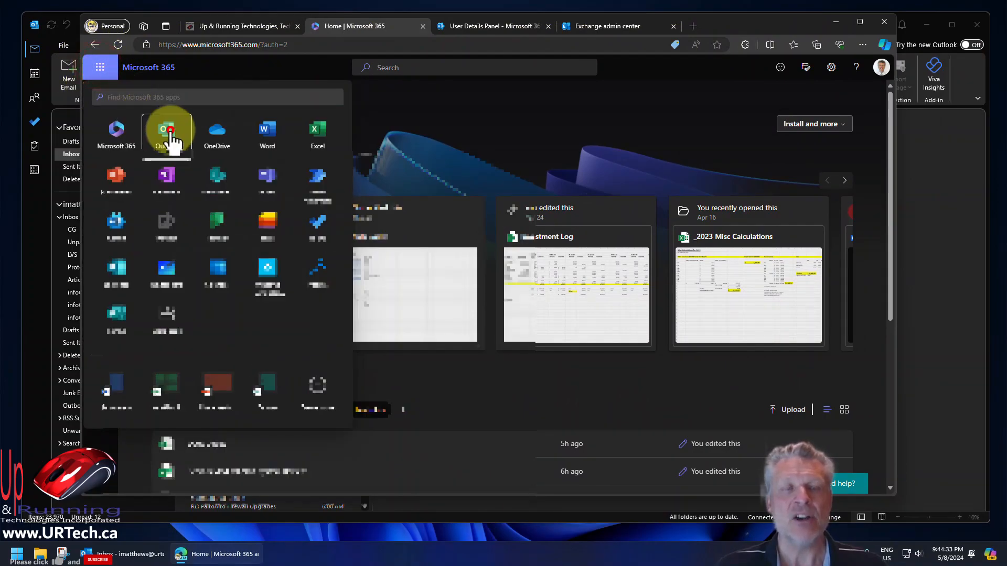
Open Outlook on the web and enable Show From in the message Options
click(165, 131)
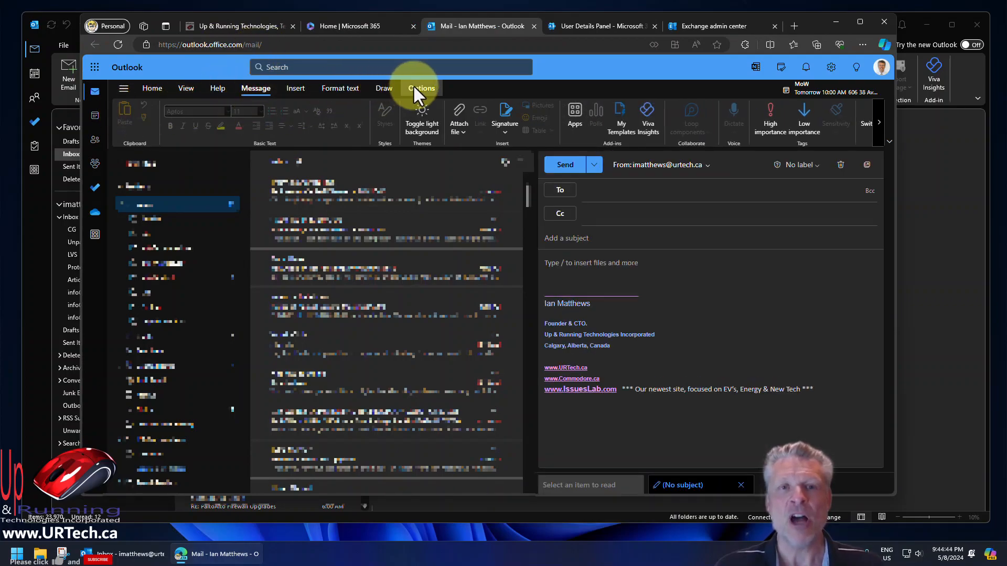
click(421, 88)
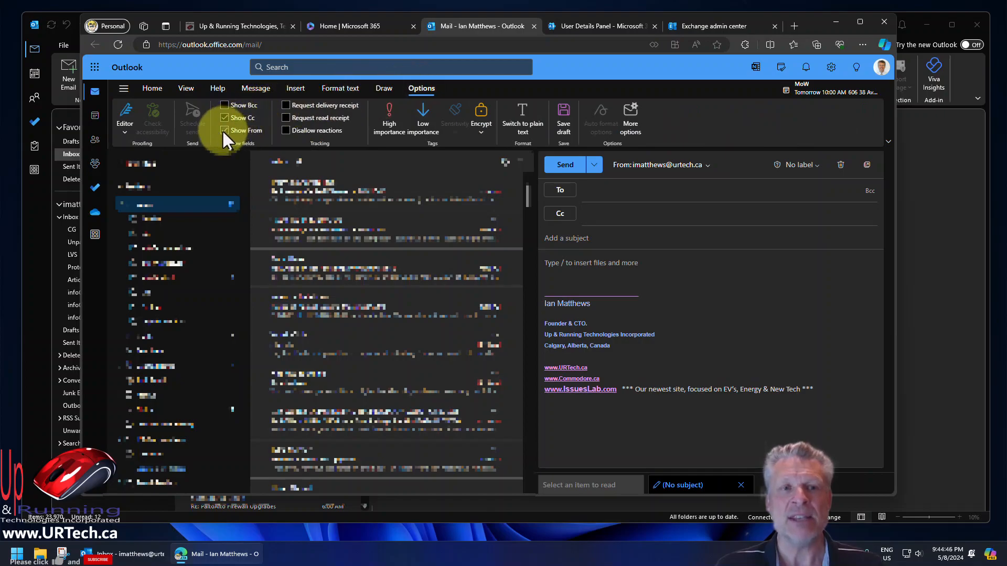
click(224, 130)
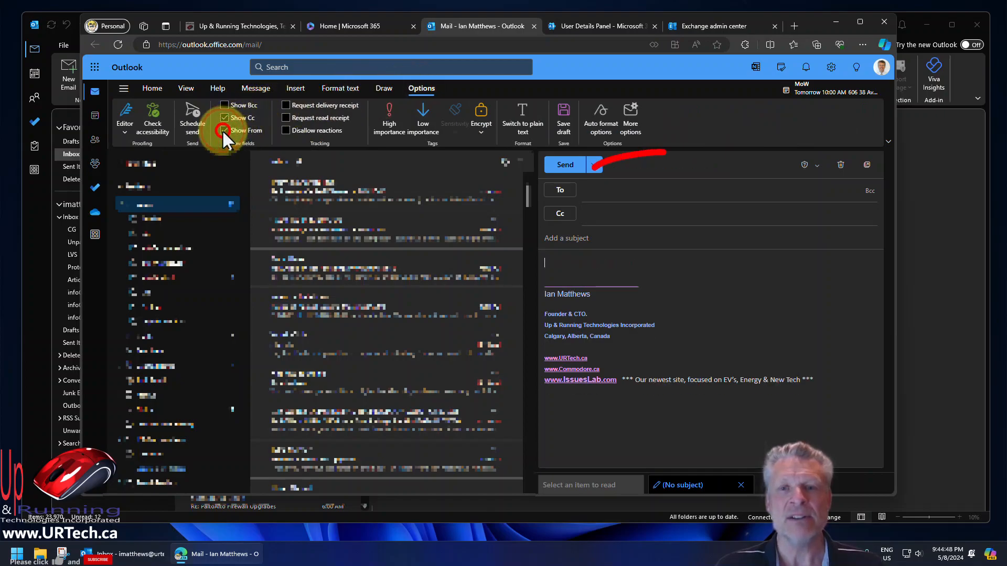
click(225, 131)
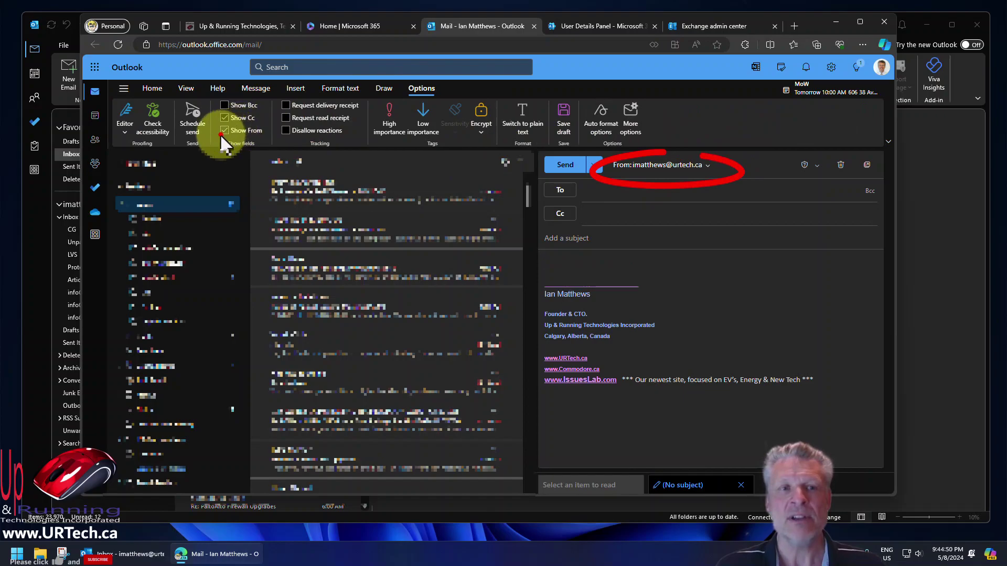
click(225, 130)
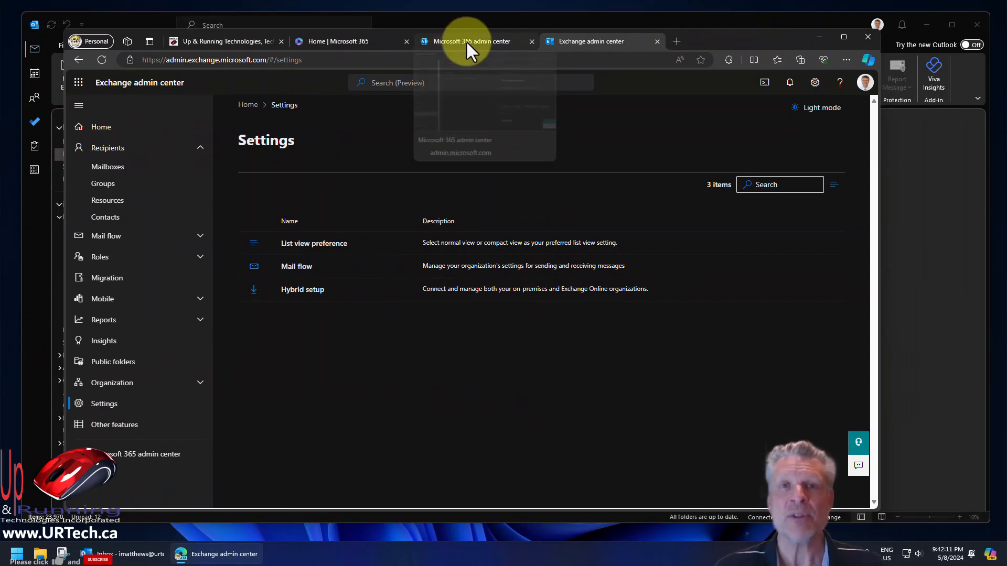
click(472, 41)
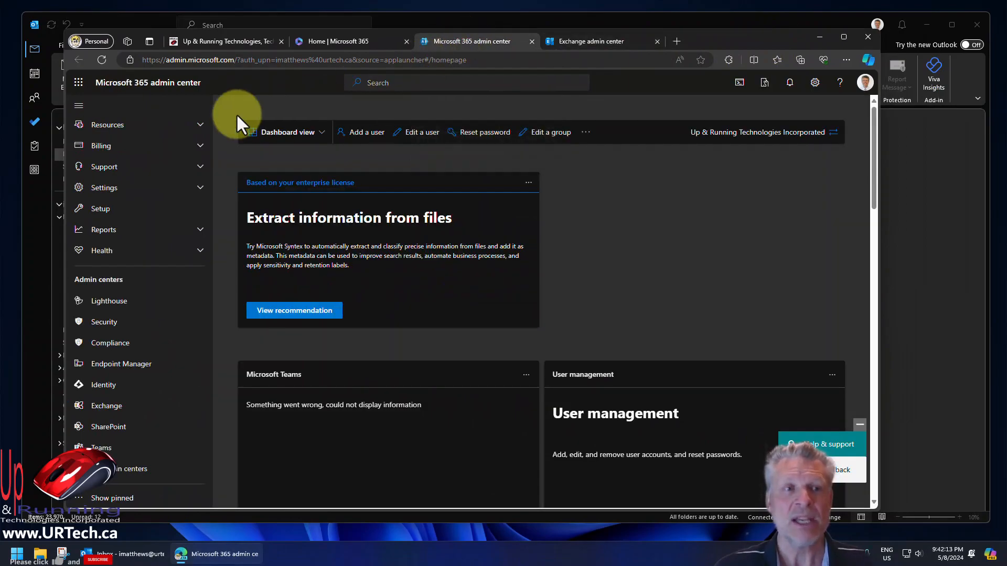
click(78, 105)
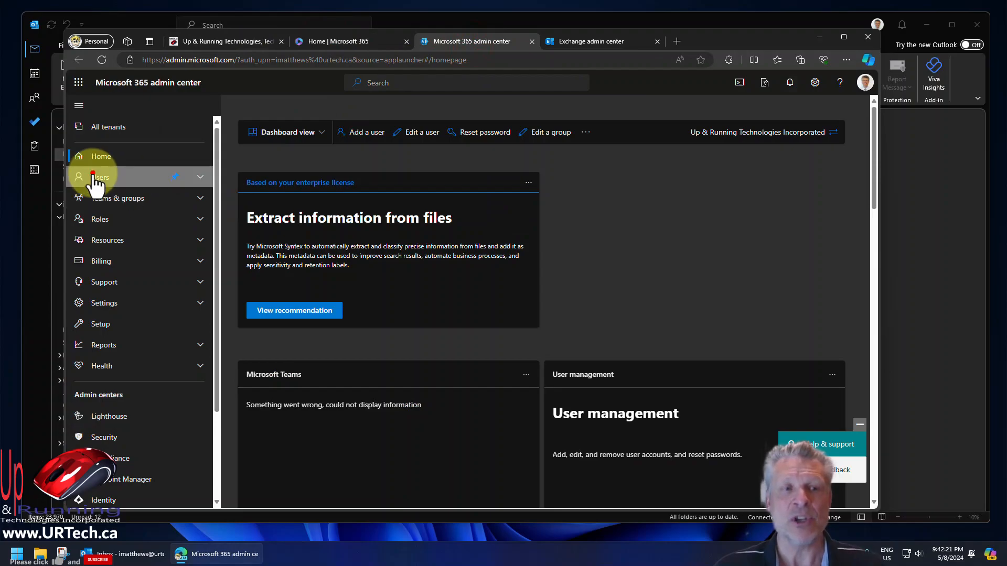
click(100, 176)
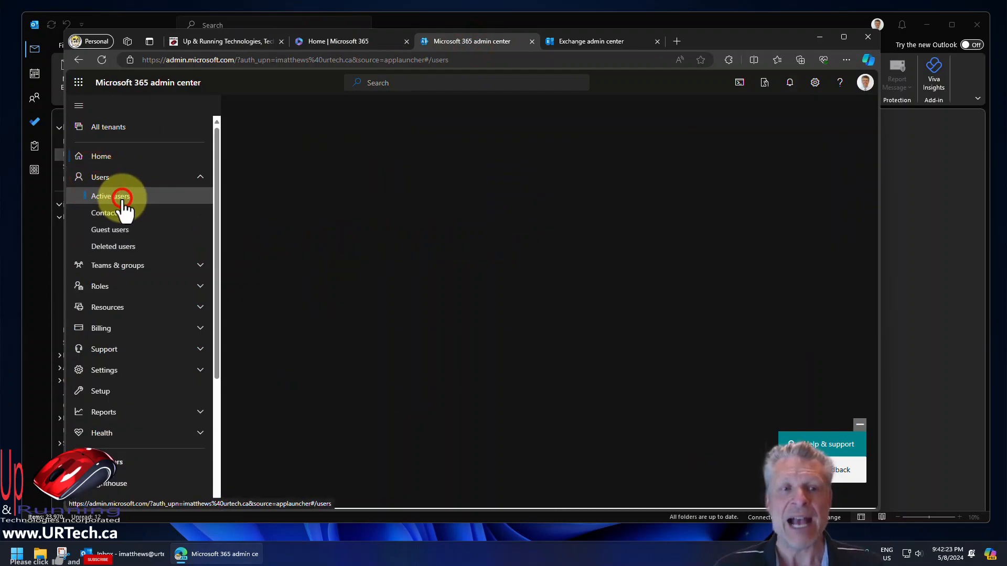
click(111, 196)
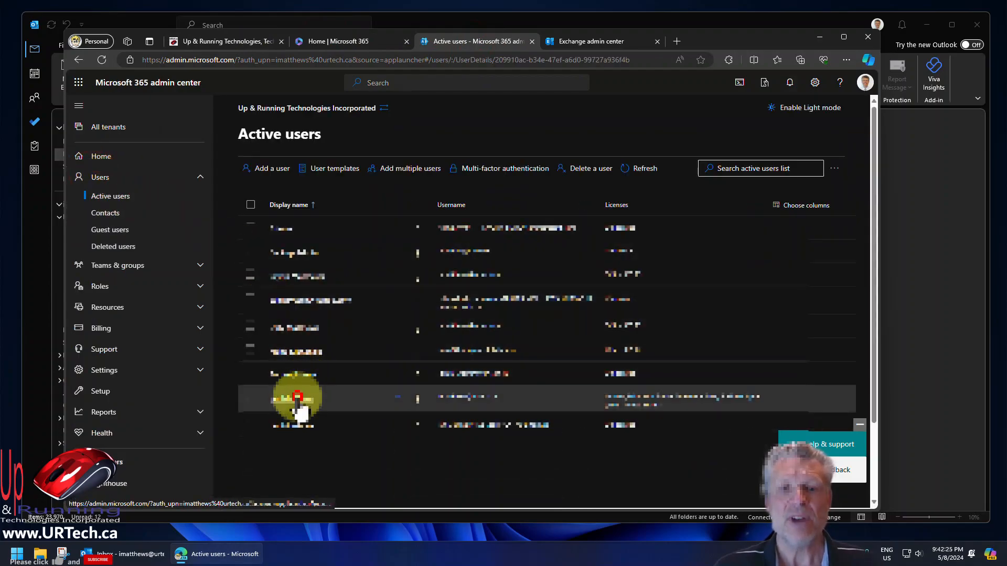
click(293, 398)
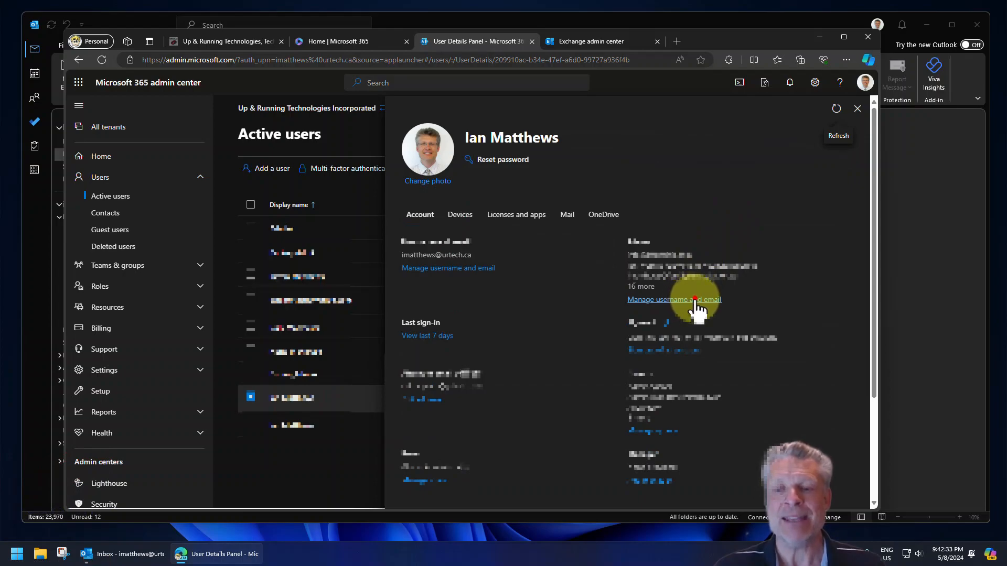
click(674, 300)
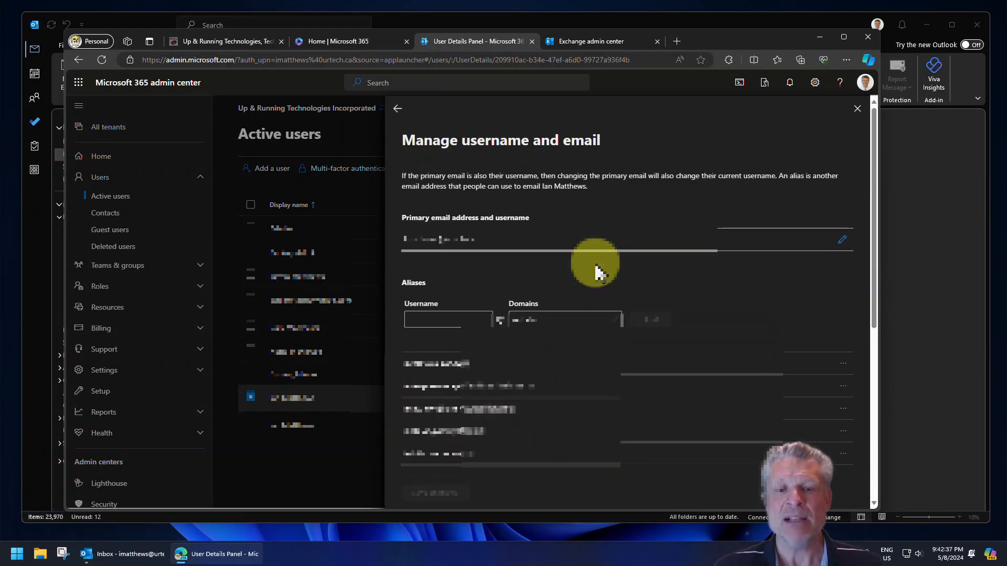
mouse_move(715, 289)
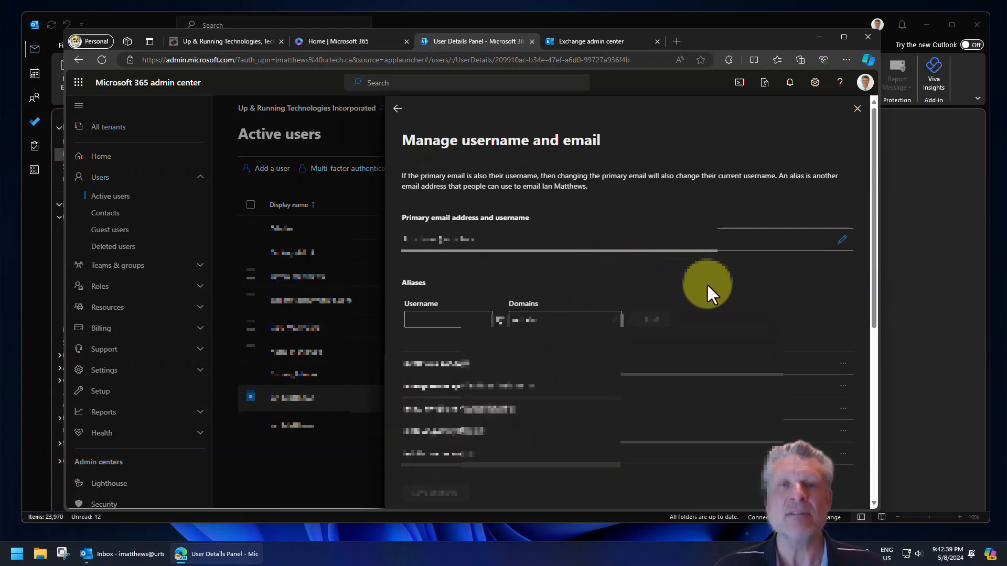
click(444, 320)
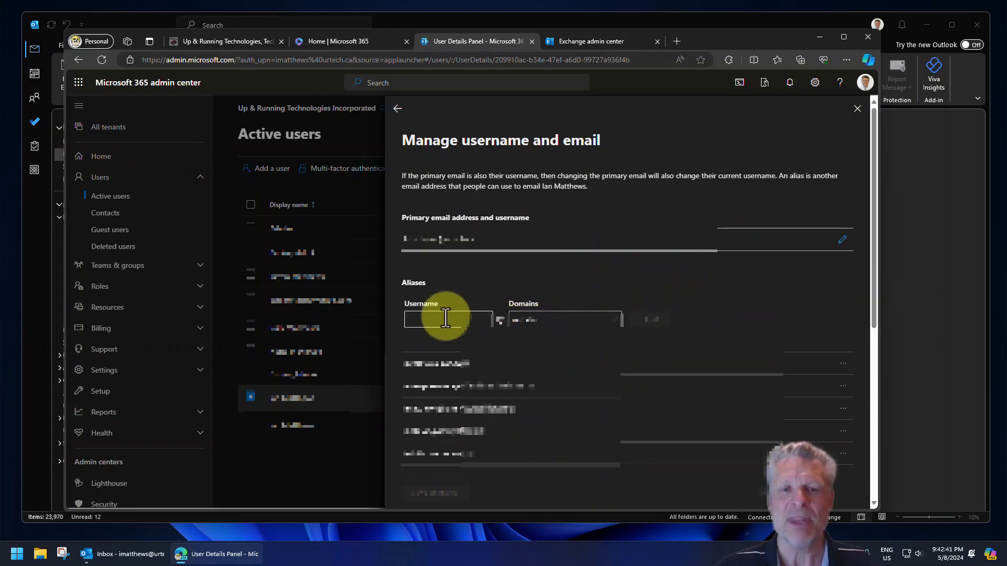
click(446, 320)
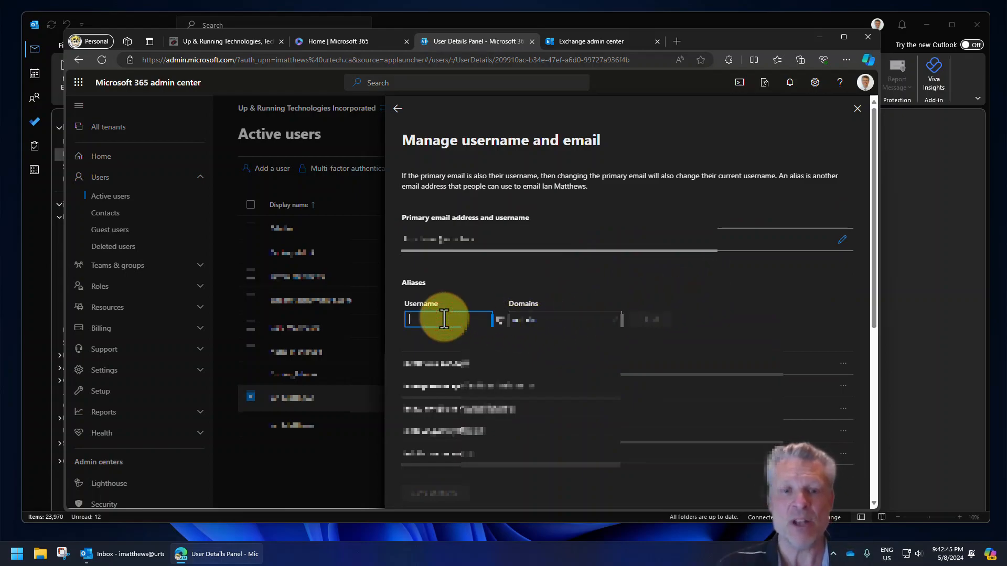
text(rsvp)
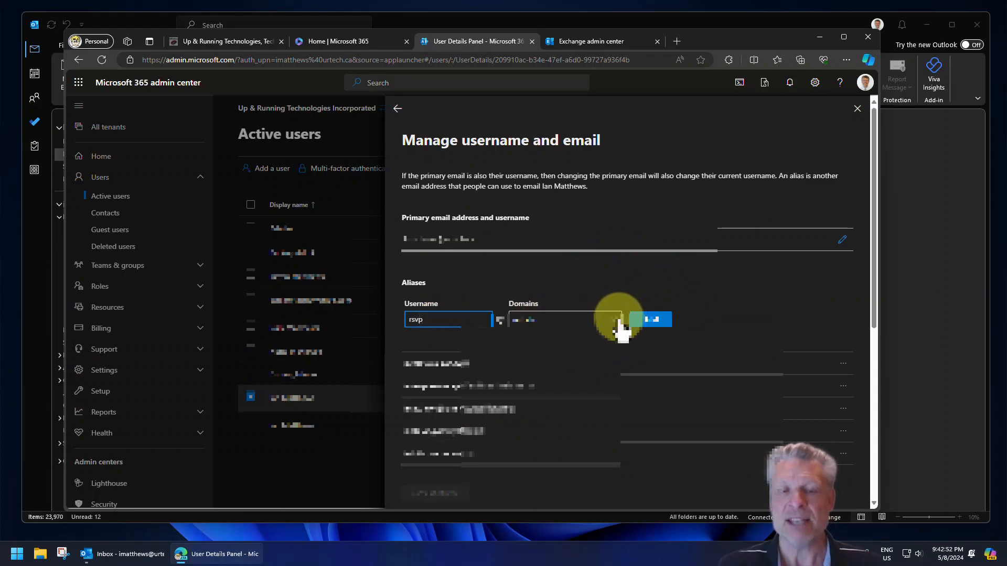
click(651, 320)
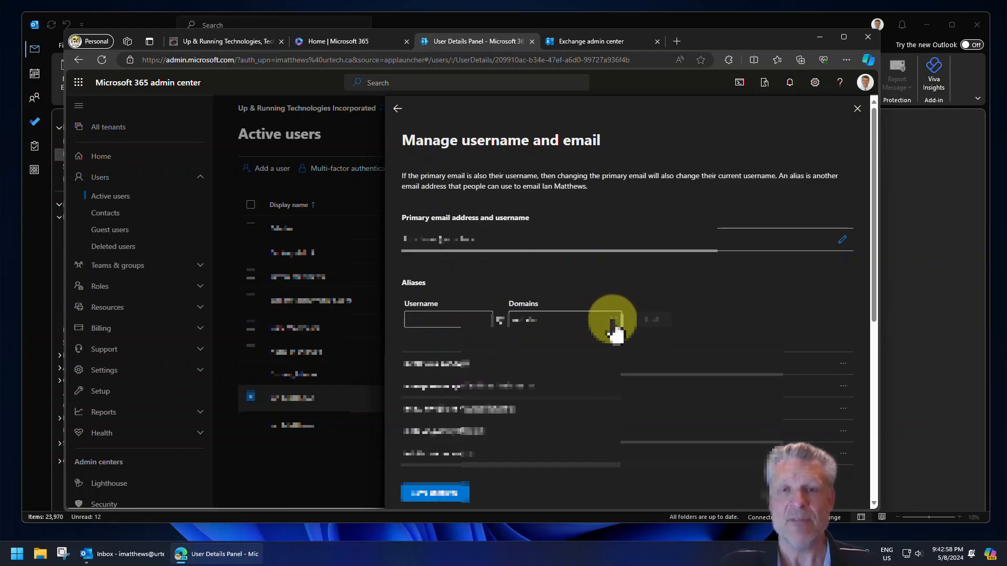
click(564, 319)
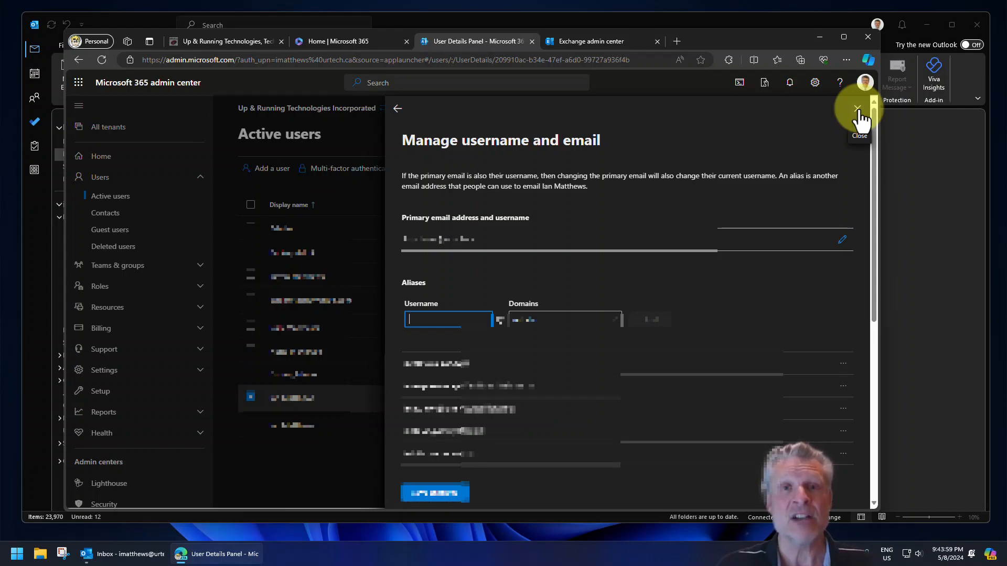
click(859, 108)
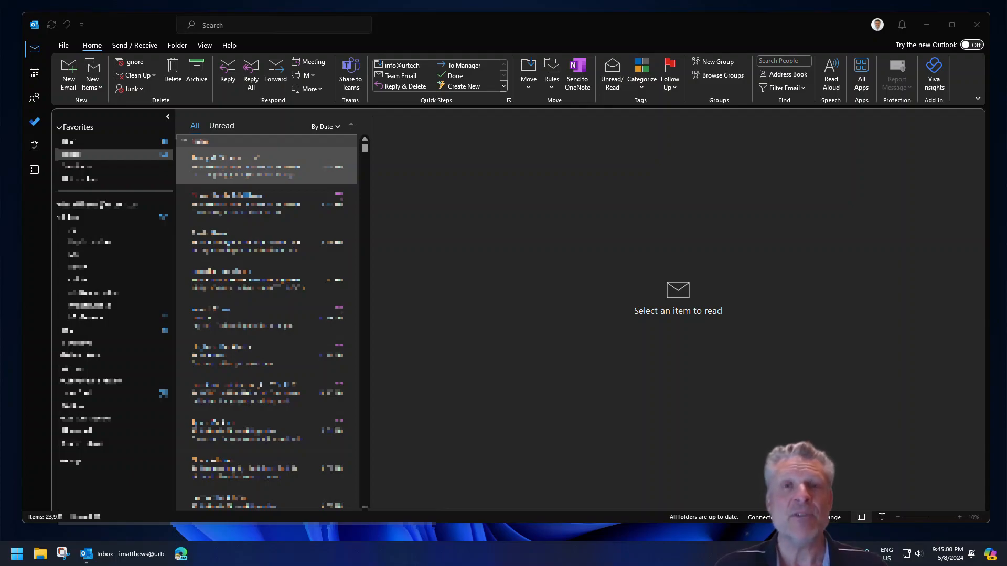